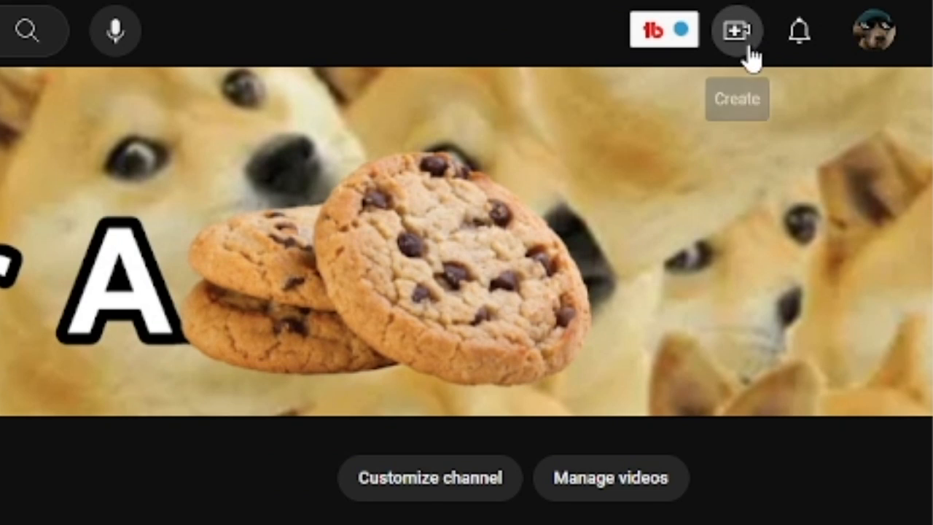
Start a Go live session from YouTube Studio's Create menu.
{"action": "left_click", "coordinate": [737, 29]}
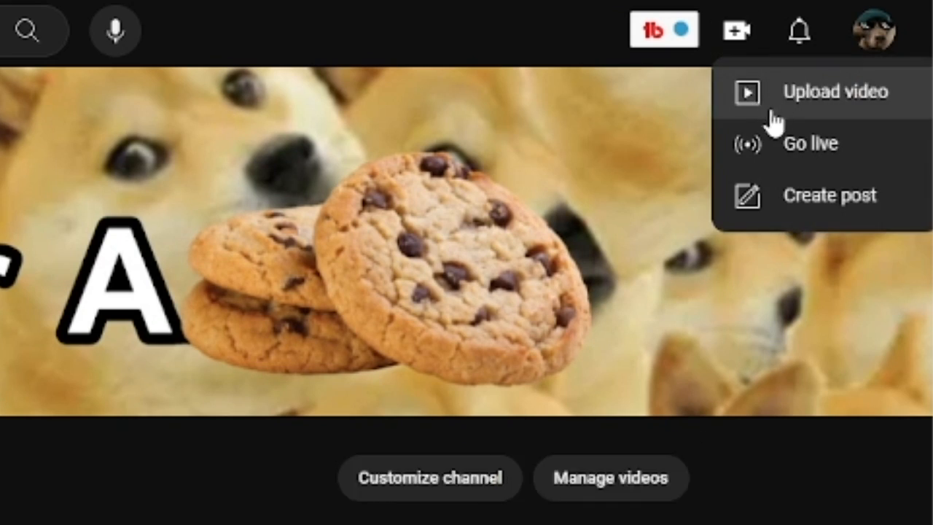
{"action": "left_click", "coordinate": [815, 143]}
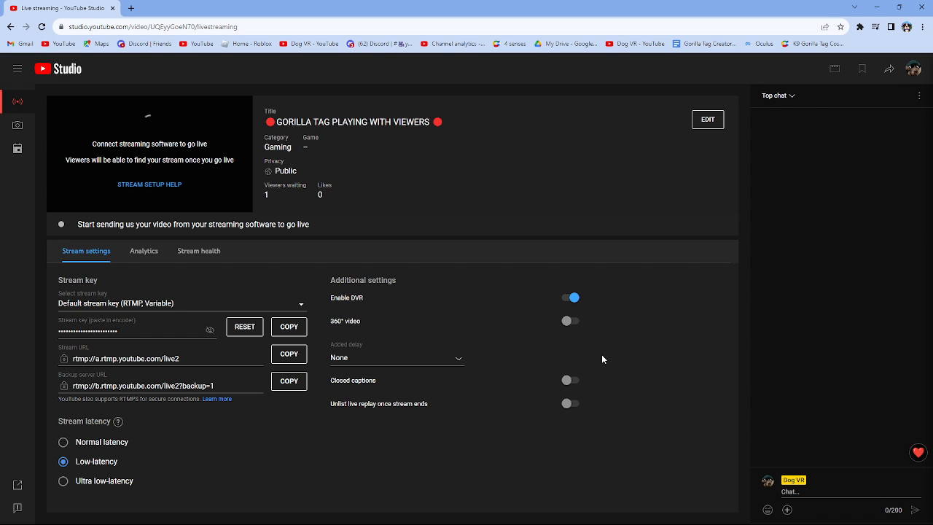
{"action": "mouse_move", "coordinate": [551, 71]}
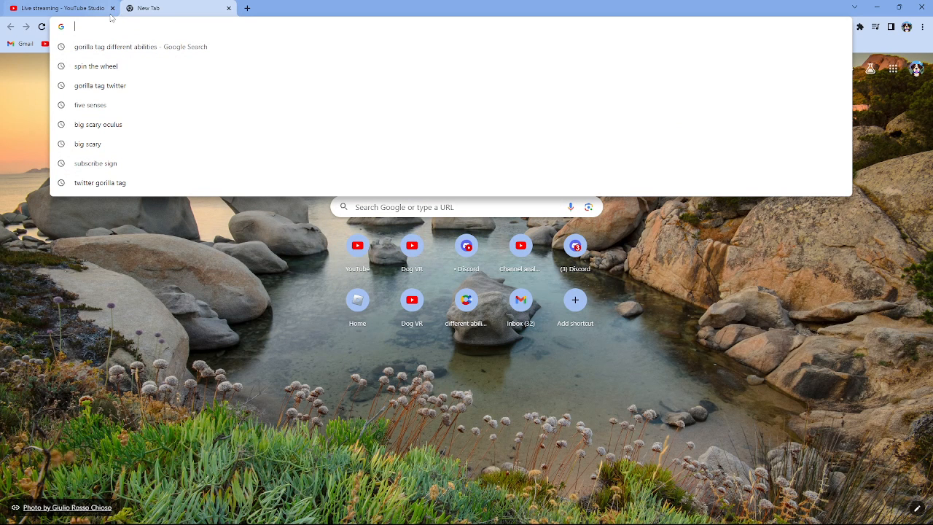
Search Google for 'obs' and go to the official OBS Studio site.
{"action": "type", "text": "obs"}
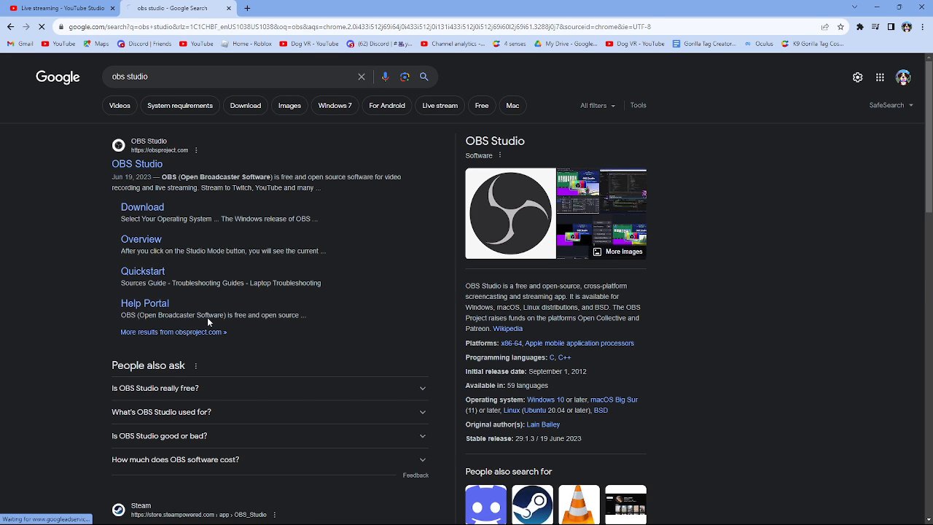
{"action": "left_click", "coordinate": [137, 163]}
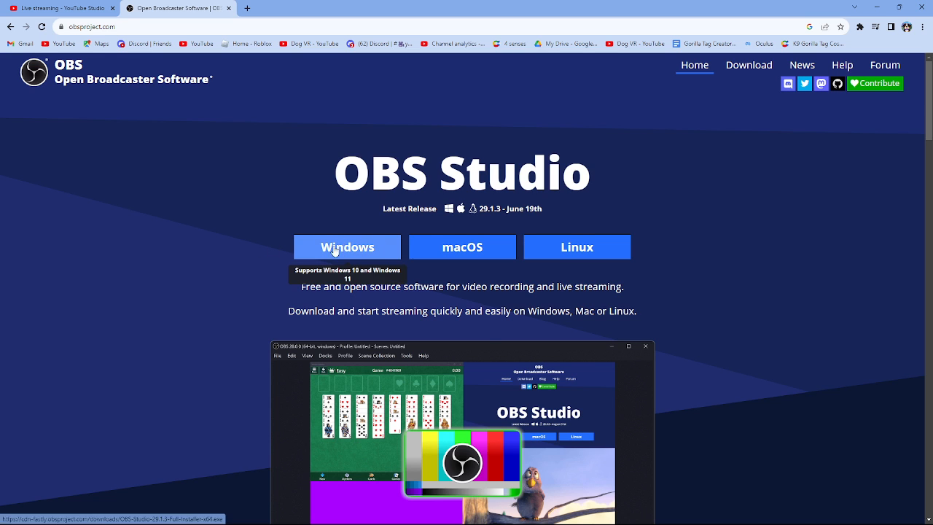
{"action": "mouse_move", "coordinate": [556, 242]}
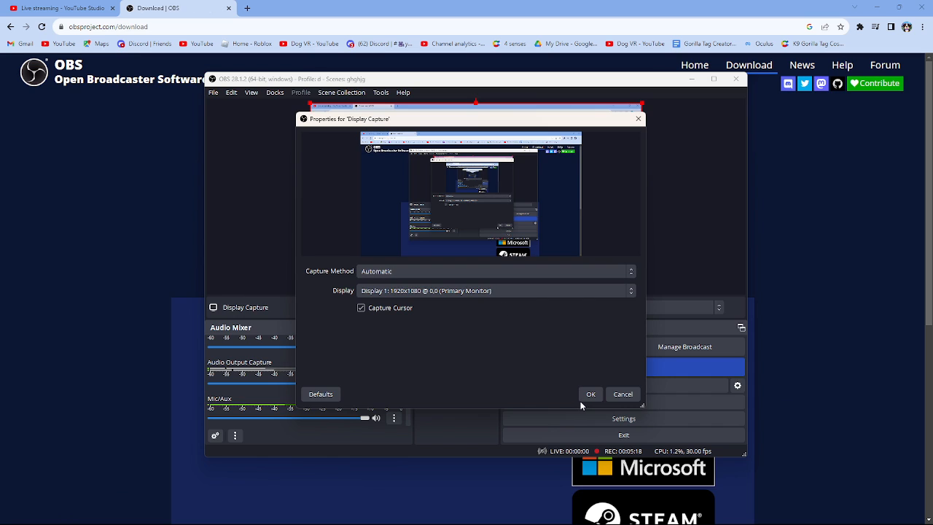
Confirm Display Capture and add an Audio Input Capture 2 source on the default device.
{"action": "left_click", "coordinate": [590, 394]}
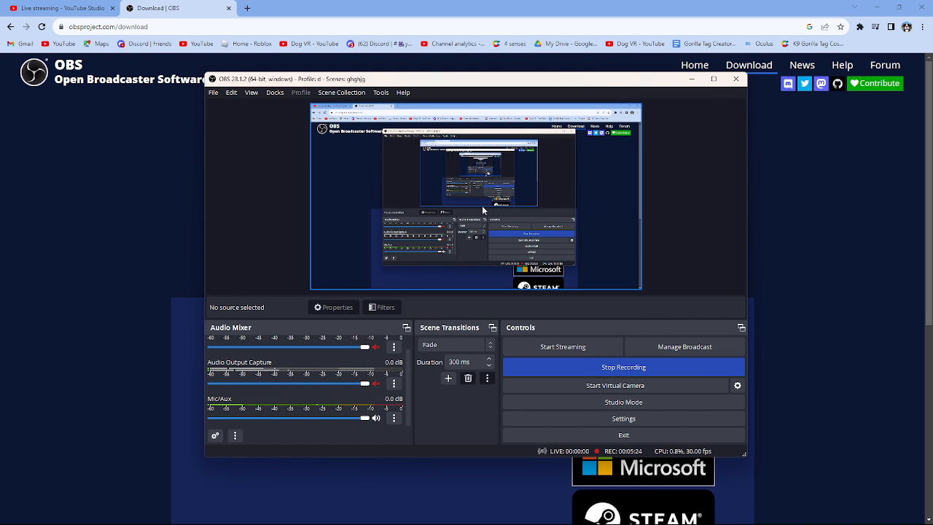
{"action": "mouse_move", "coordinate": [296, 440]}
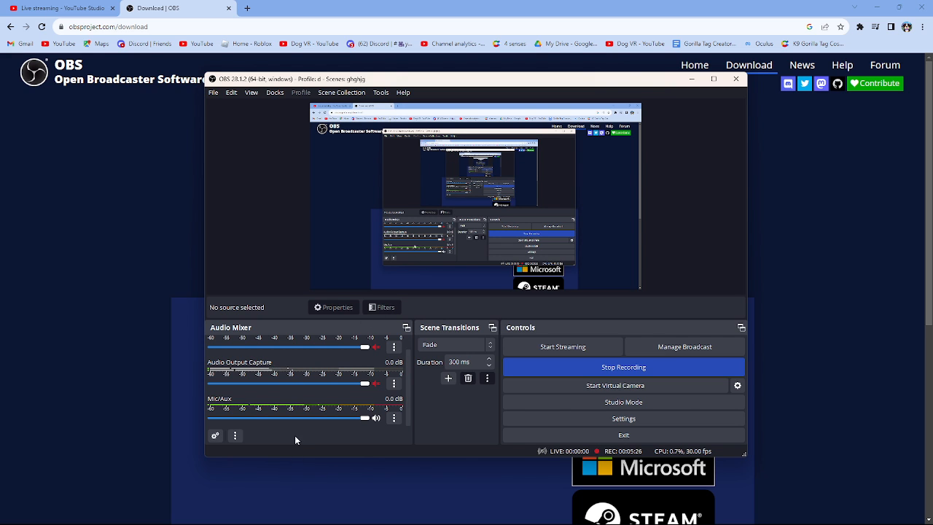
{"action": "mouse_move", "coordinate": [323, 398]}
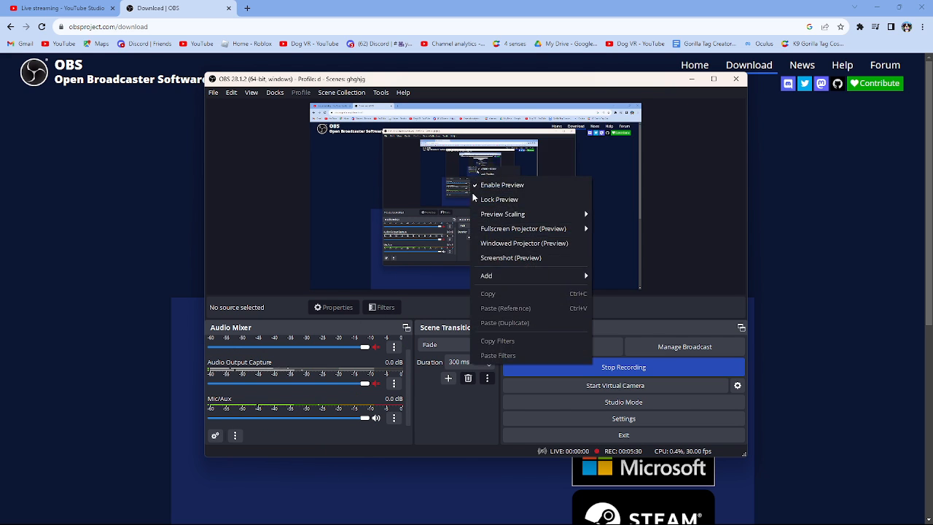
{"action": "mouse_move", "coordinate": [487, 276]}
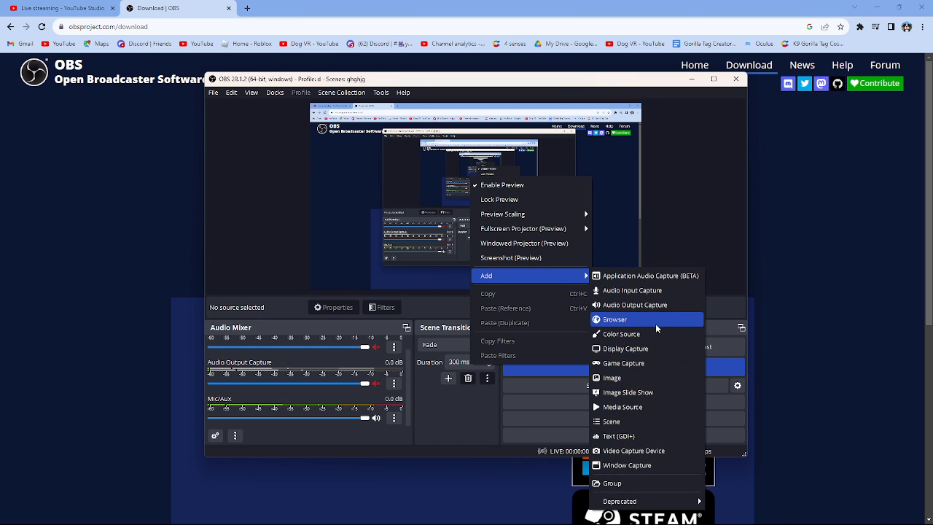
{"action": "left_click", "coordinate": [632, 290]}
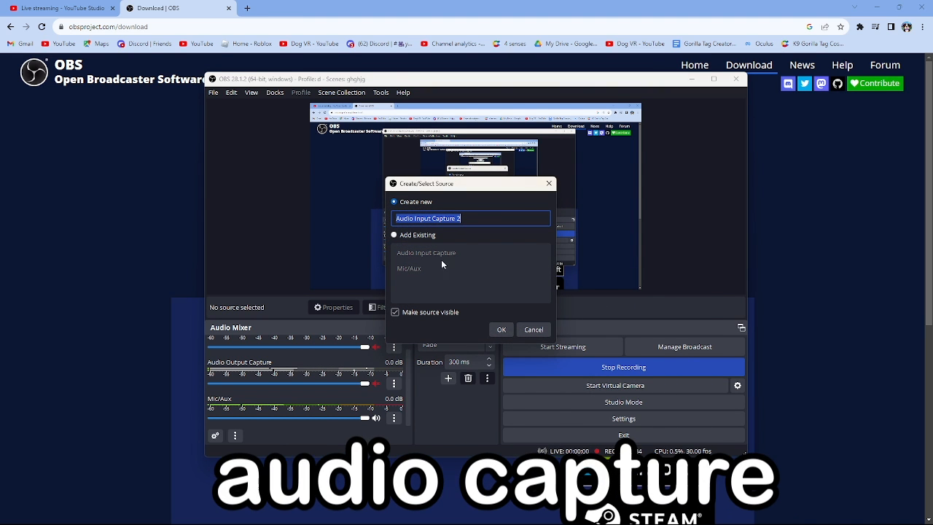
{"action": "left_click", "coordinate": [501, 330]}
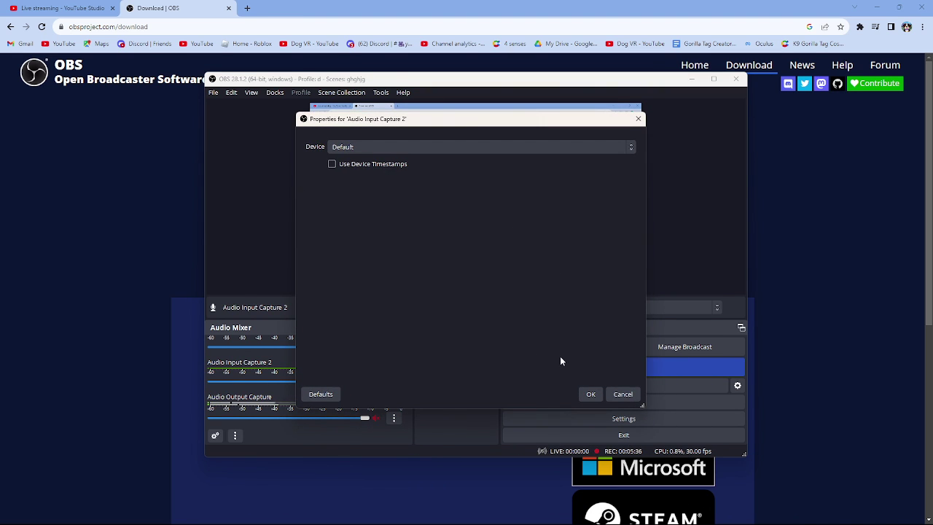
{"action": "left_click", "coordinate": [590, 393]}
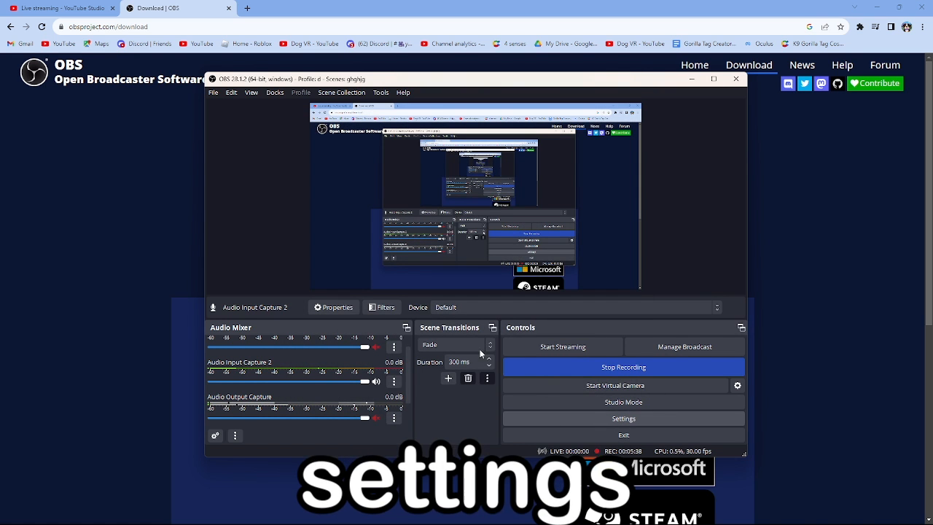
Set Mic/Auxiliary Audio to the Oculus headset microphone in OBS settings and save.
{"action": "left_click", "coordinate": [623, 416]}
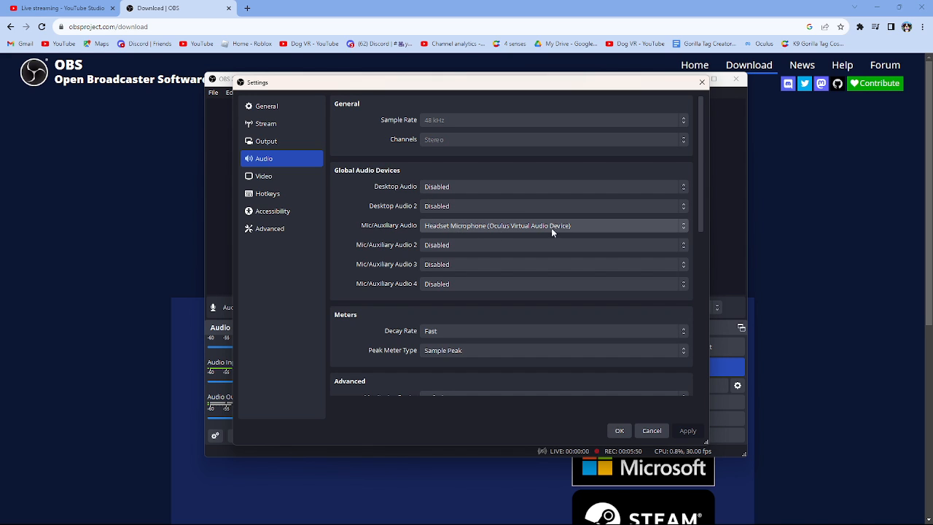
{"action": "mouse_move", "coordinate": [472, 250]}
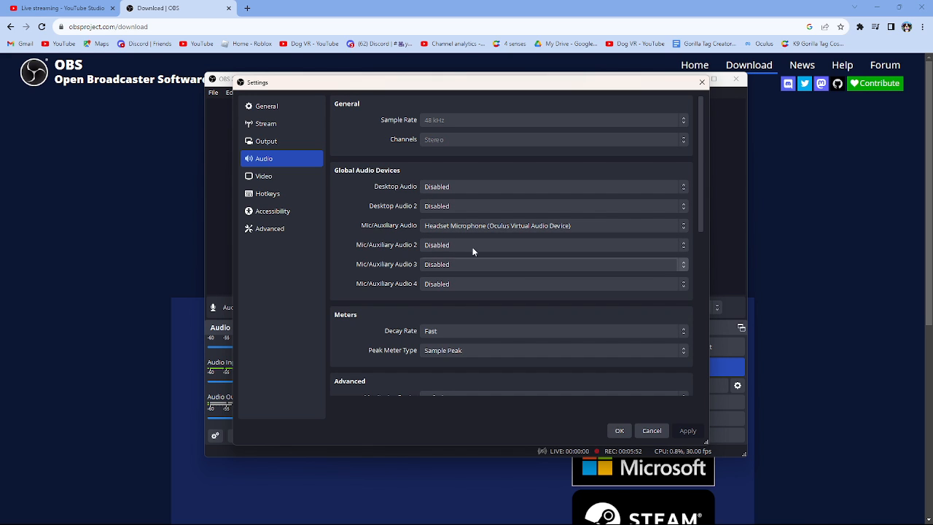
{"action": "mouse_move", "coordinate": [619, 421]}
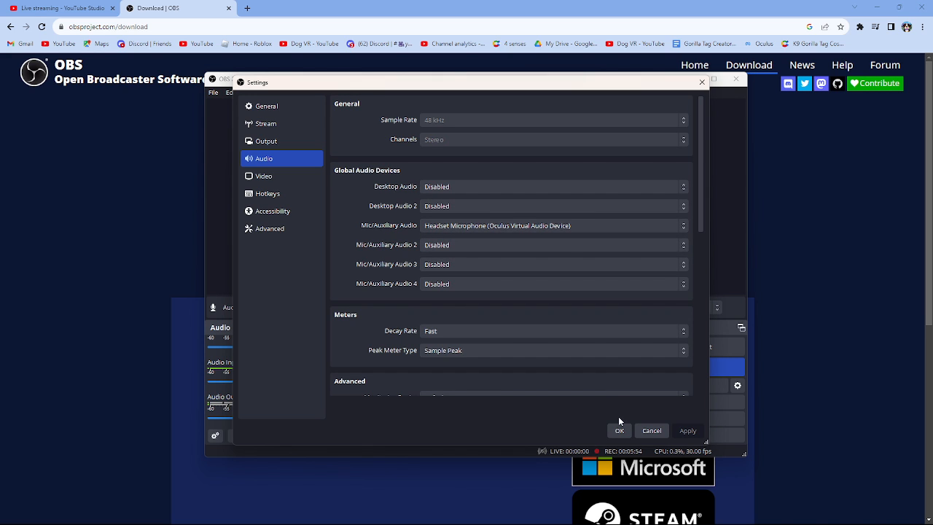
{"action": "left_click", "coordinate": [618, 429]}
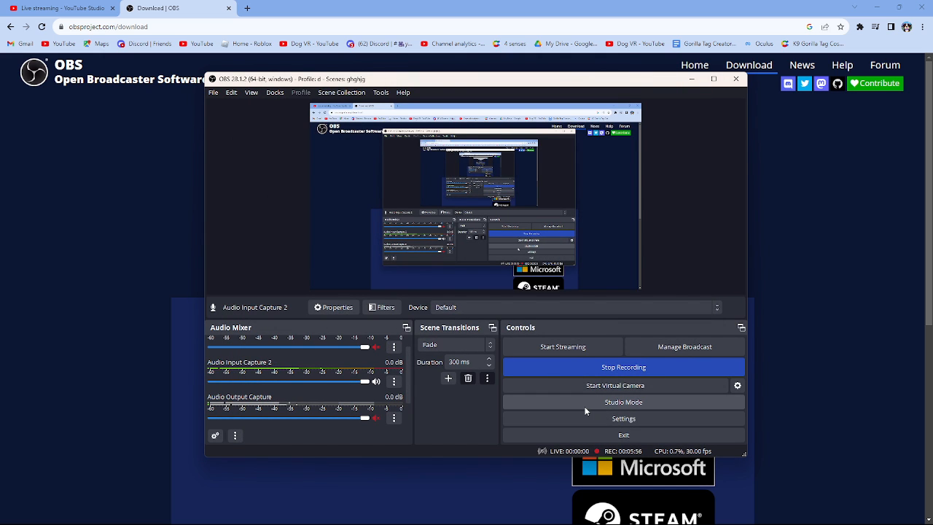
{"action": "mouse_move", "coordinate": [283, 385]}
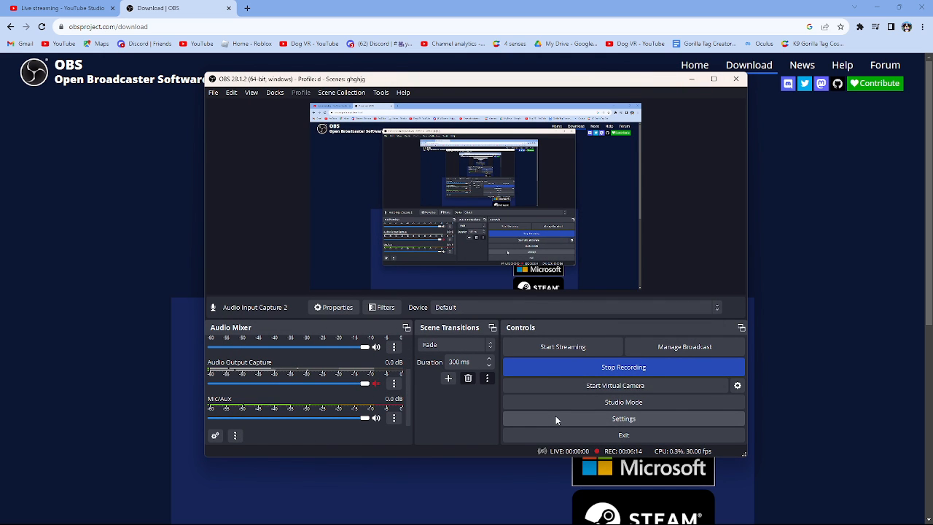
{"action": "mouse_move", "coordinate": [591, 401]}
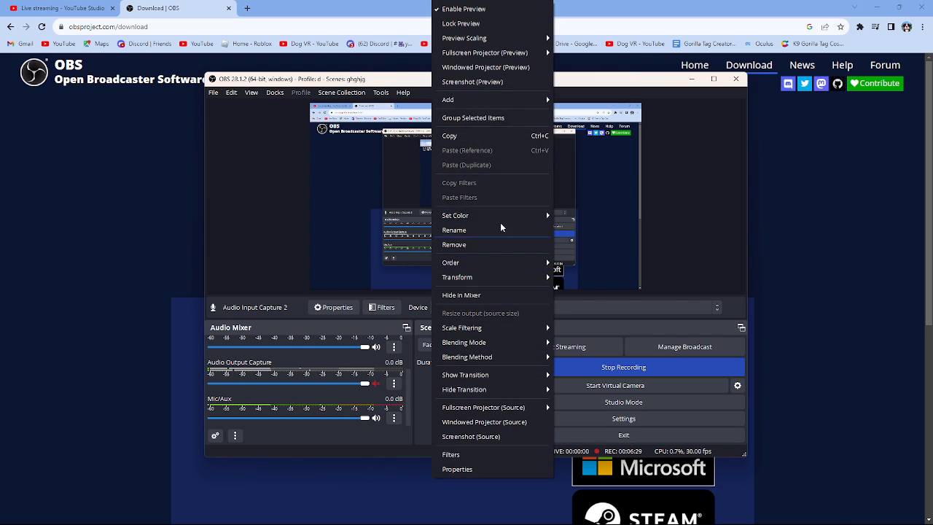
{"action": "mouse_move", "coordinate": [447, 99]}
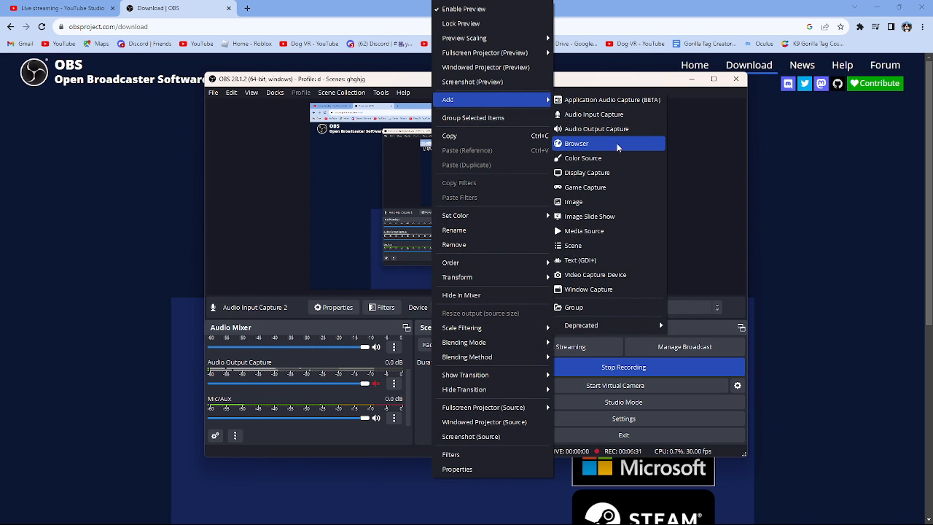
Add a Display Capture 2 source showing Display 1 (Primary Monitor).
{"action": "left_click", "coordinate": [586, 172]}
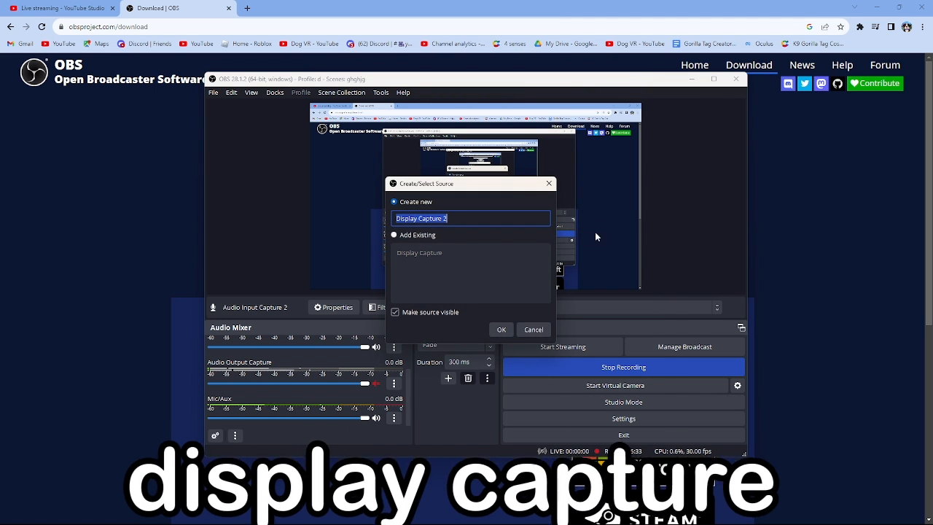
{"action": "left_click", "coordinate": [501, 330]}
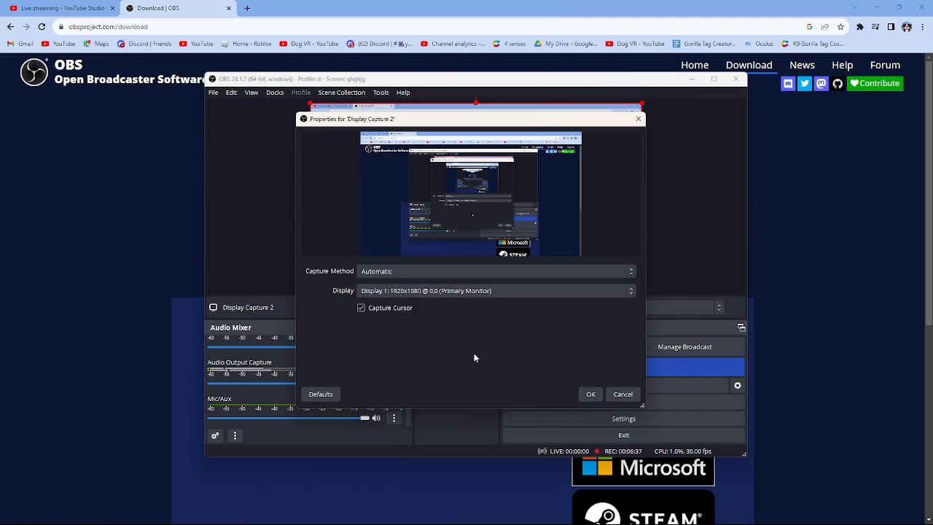
{"action": "left_click", "coordinate": [590, 393]}
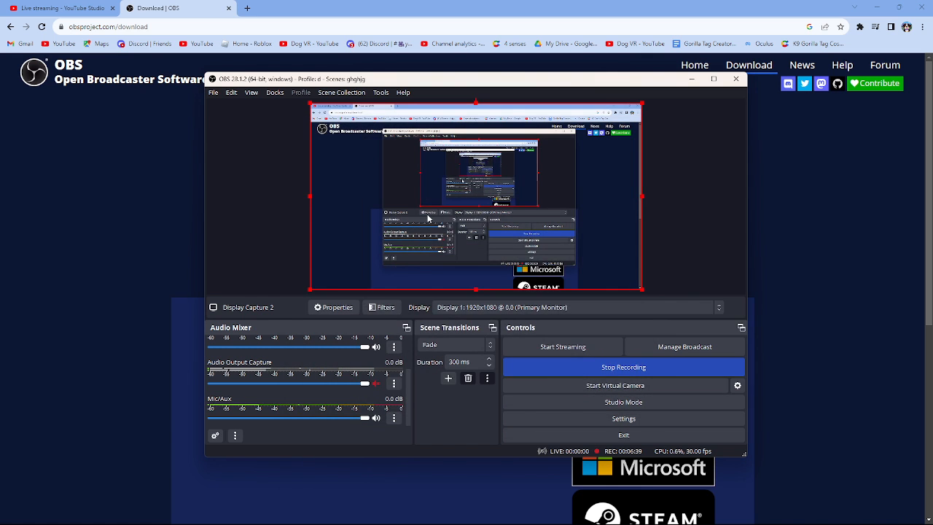
Go to the Stream settings and reveal the advanced stream key field.
{"action": "left_click", "coordinate": [623, 418]}
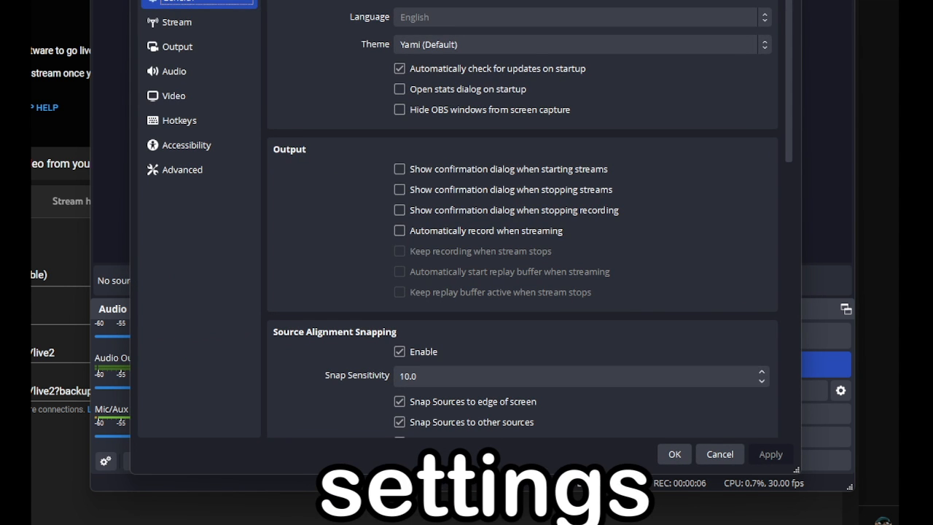
{"action": "left_click", "coordinate": [178, 22]}
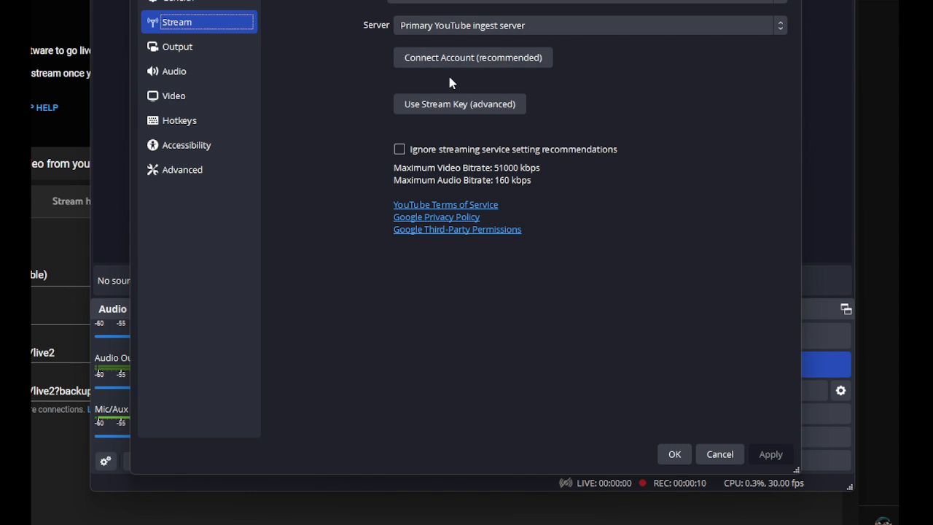
{"action": "mouse_move", "coordinate": [487, 64]}
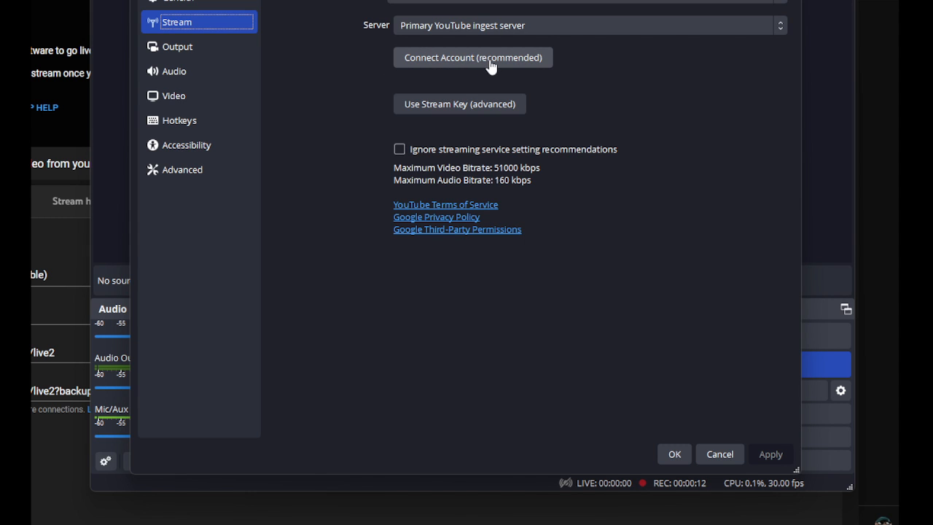
{"action": "mouse_move", "coordinate": [427, 134]}
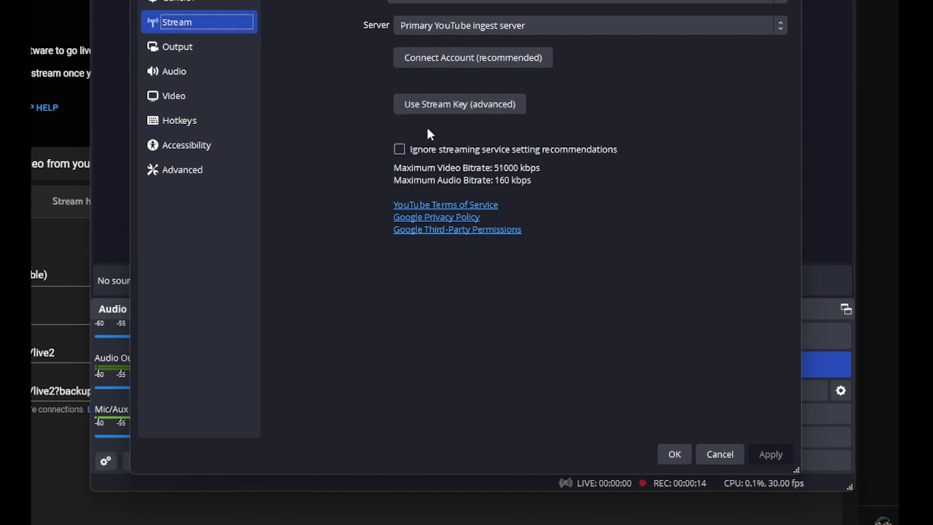
{"action": "left_click", "coordinate": [457, 104]}
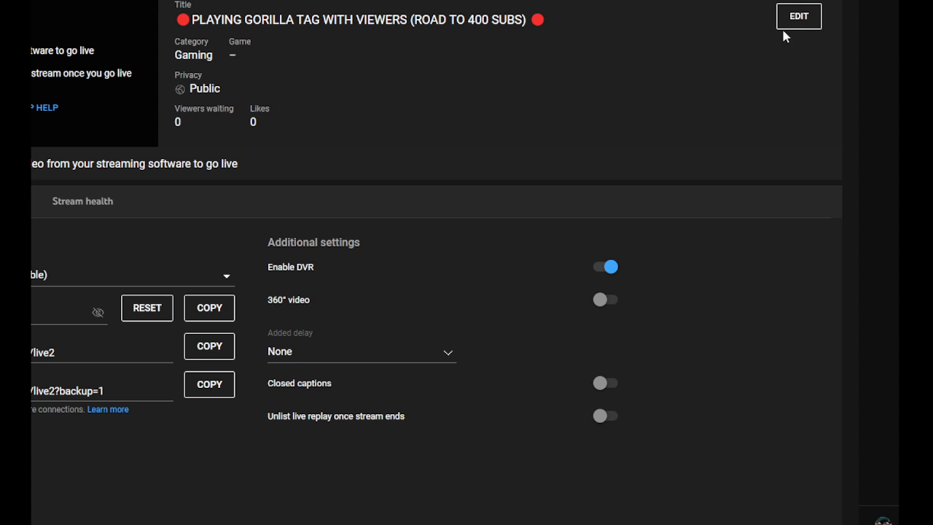
{"action": "mouse_move", "coordinate": [137, 399]}
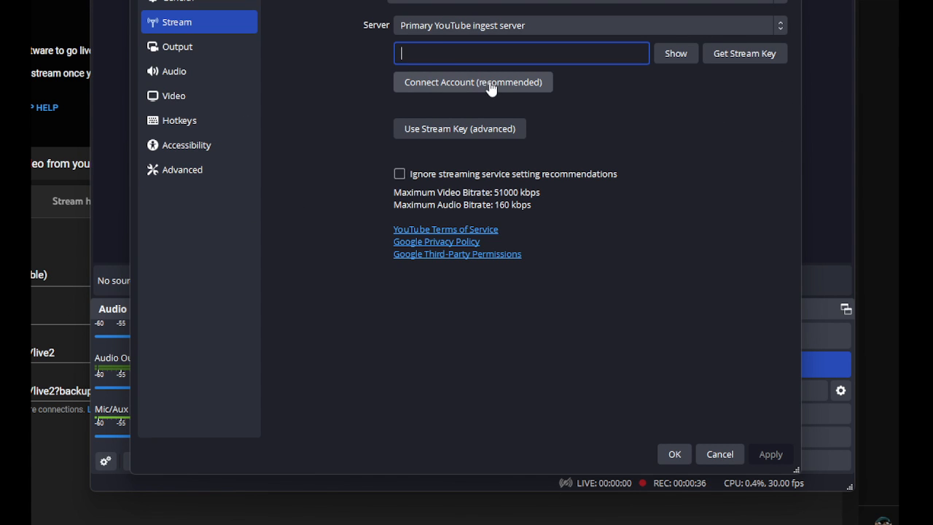
Connect the YouTube account via Google and allow OBS to manage it.
{"action": "left_click", "coordinate": [472, 82]}
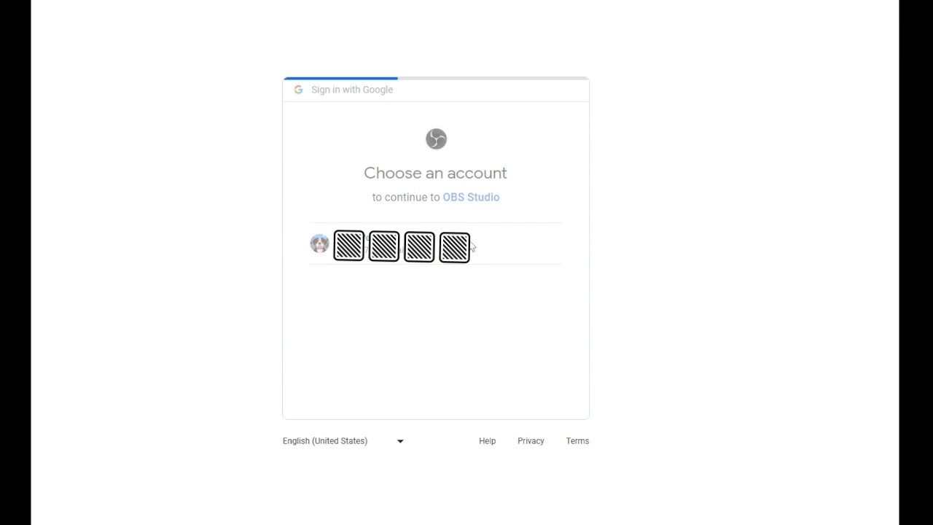
{"action": "left_click", "coordinate": [321, 245]}
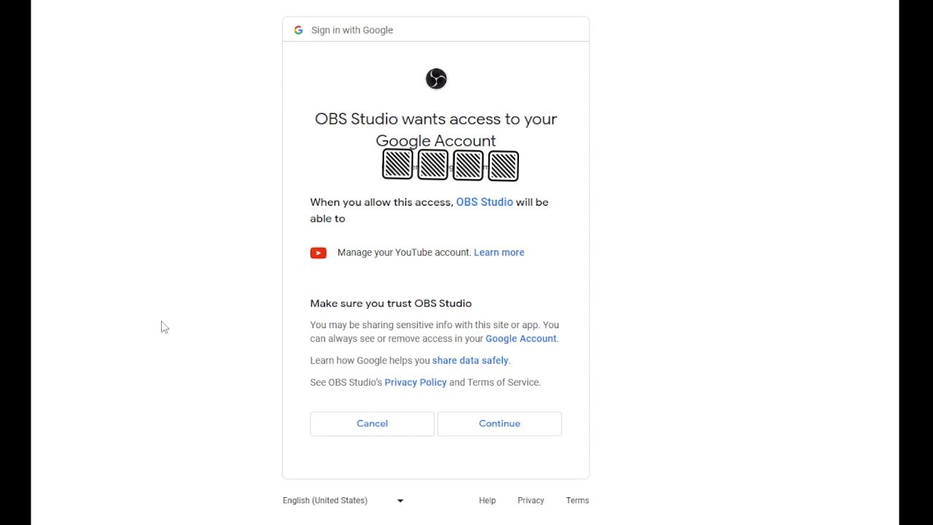
{"action": "left_click", "coordinate": [499, 422]}
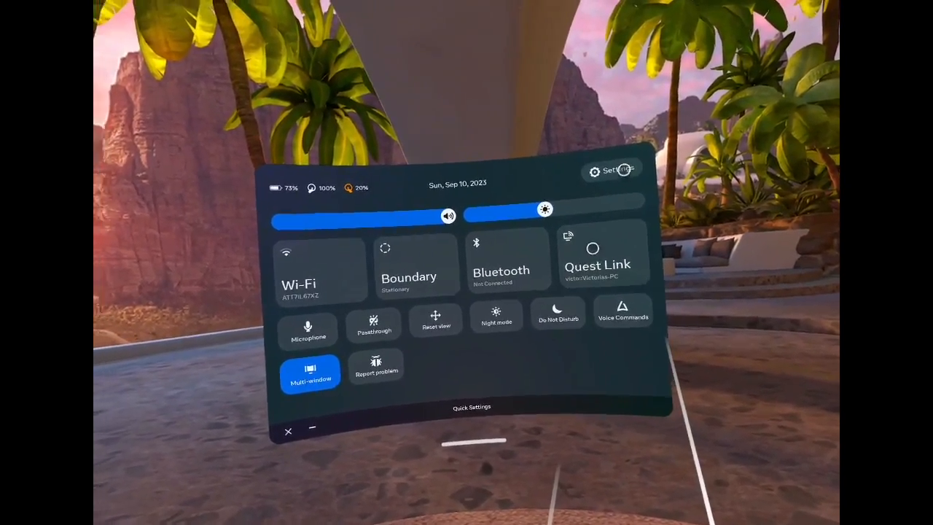
Go to the headset's Settings > System to start Quest Link to the PC.
{"action": "left_click", "coordinate": [610, 171]}
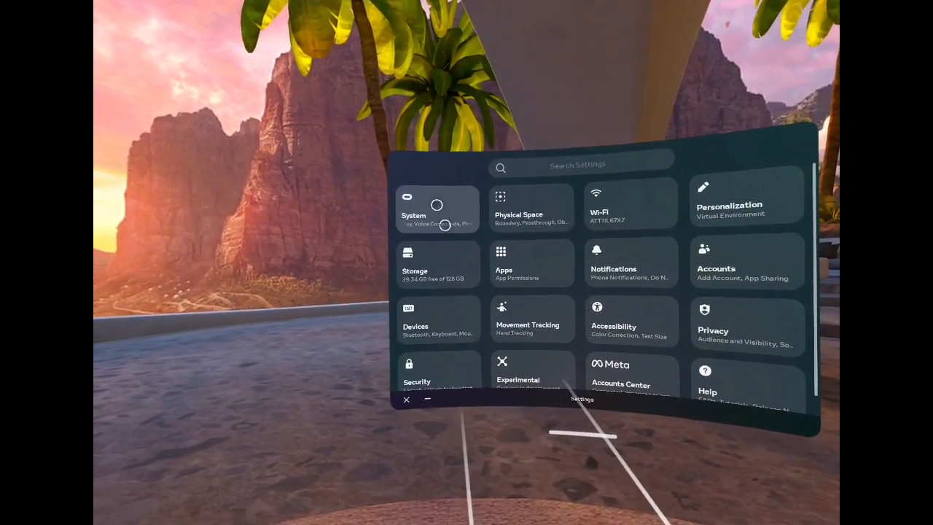
{"action": "left_click", "coordinate": [437, 207]}
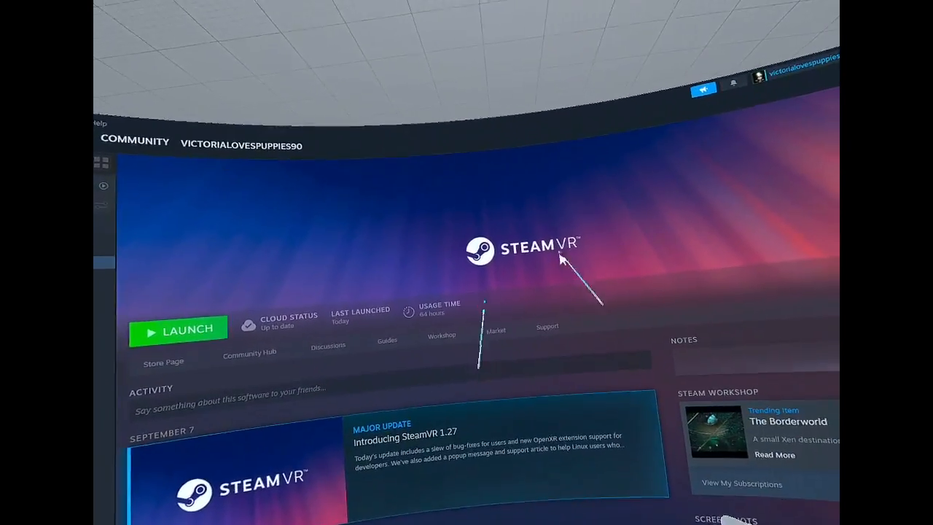
Launch SteamVR and start Gorilla Tag from the library.
{"action": "left_click", "coordinate": [178, 328]}
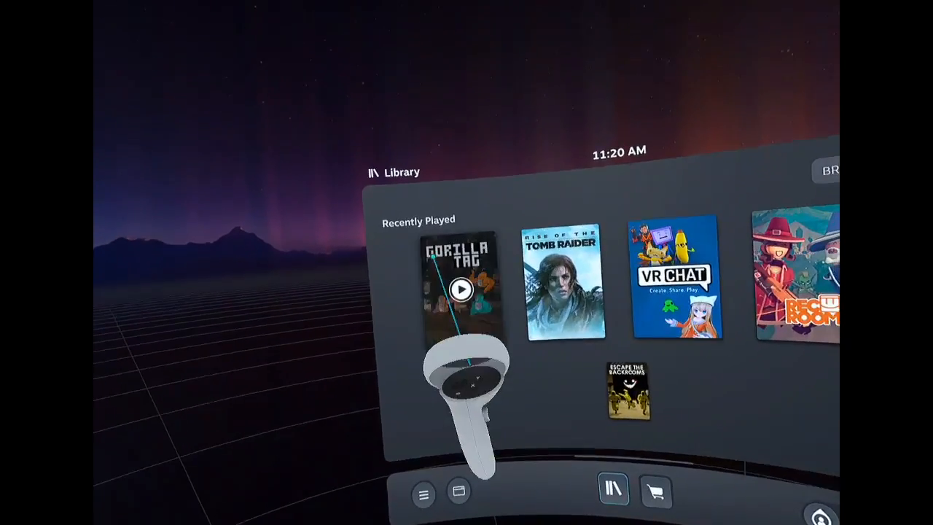
{"action": "left_click", "coordinate": [464, 288]}
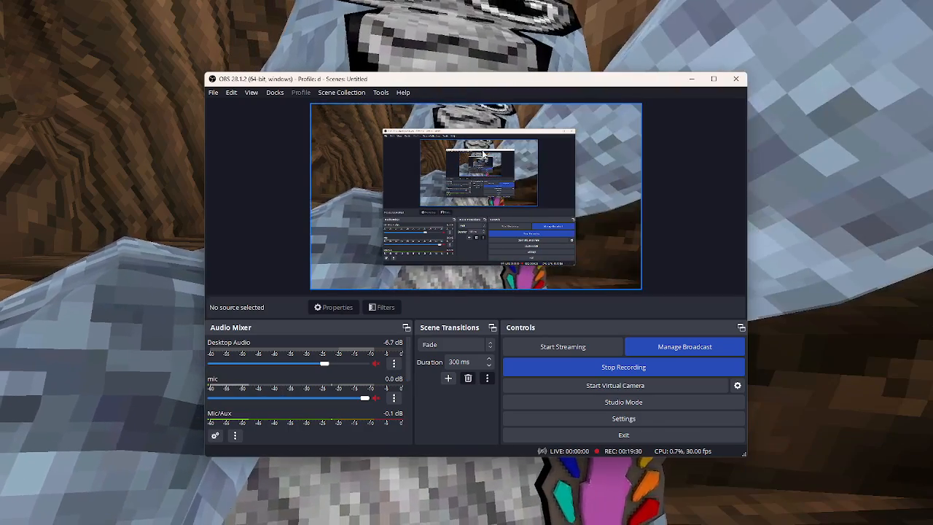
Add a Game Capture source set to Capture specific window mode.
{"action": "right_click", "coordinate": [481, 153]}
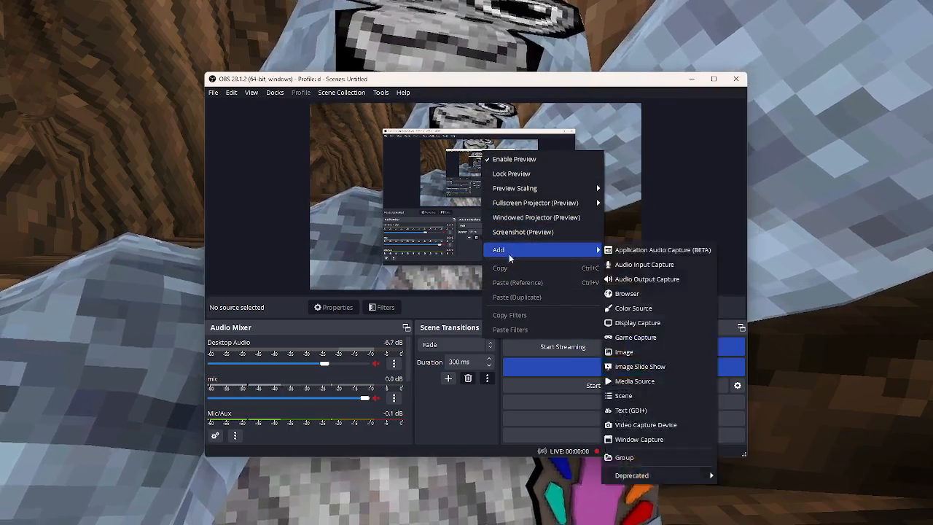
{"action": "mouse_move", "coordinate": [637, 323]}
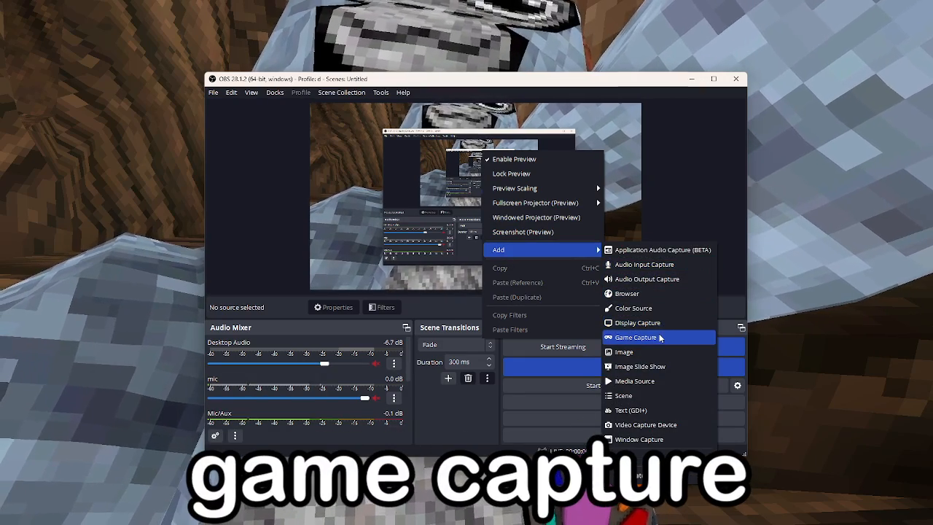
{"action": "left_click", "coordinate": [636, 337]}
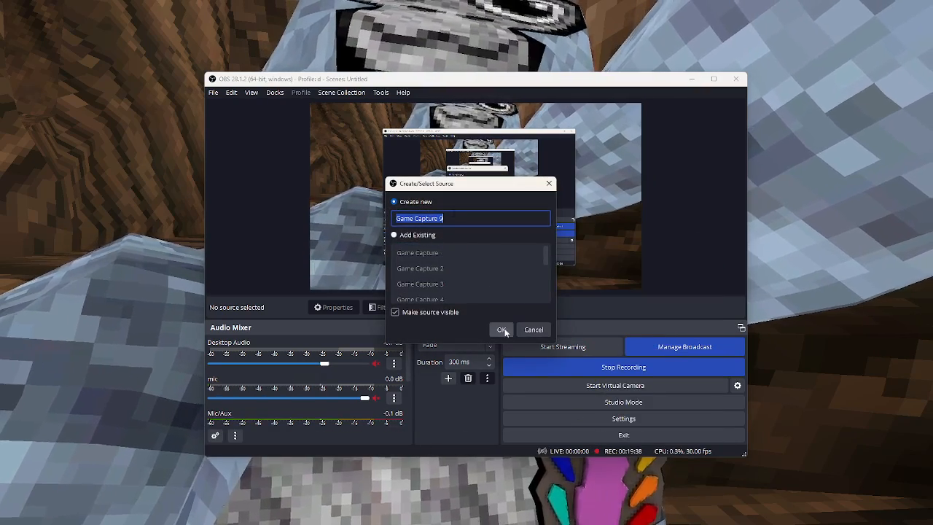
{"action": "left_click", "coordinate": [501, 329]}
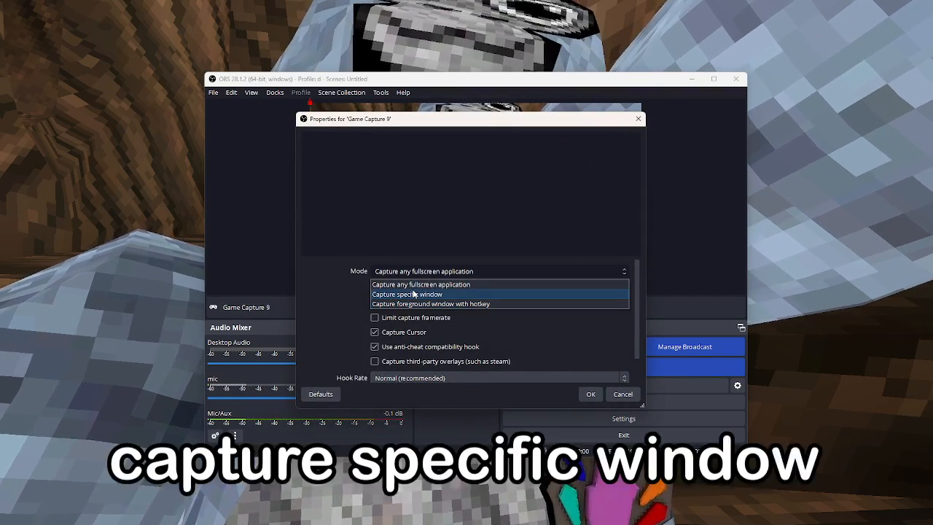
{"action": "left_click", "coordinate": [406, 294]}
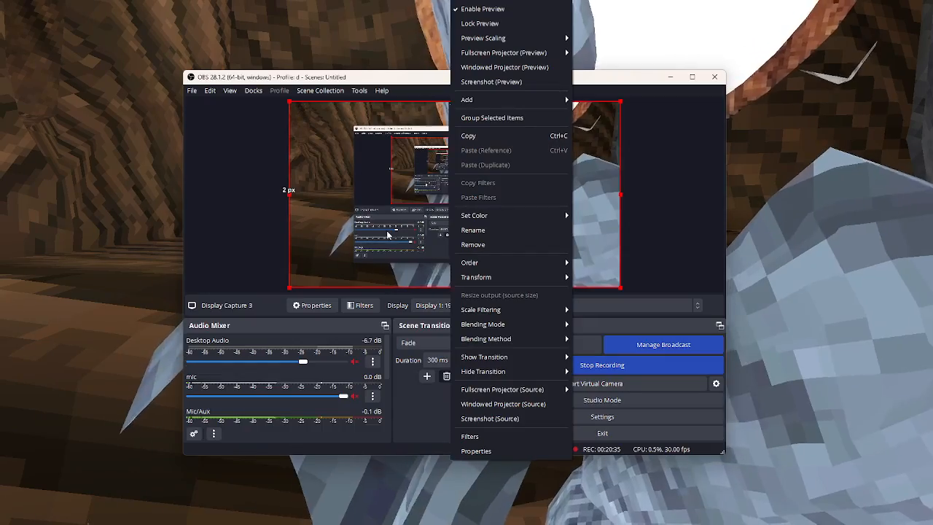
{"action": "mouse_move", "coordinate": [466, 100]}
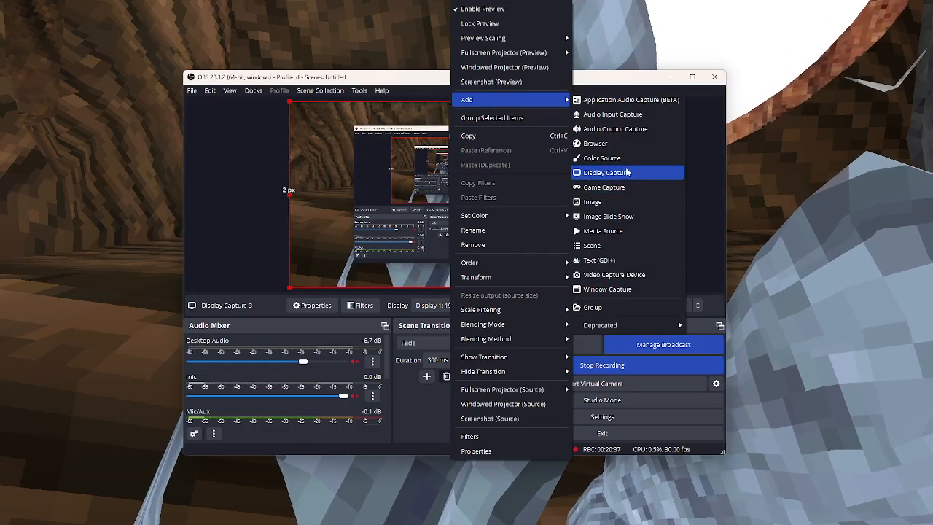
Add a text source and set its font to Arial Regular.
{"action": "left_click", "coordinate": [599, 260]}
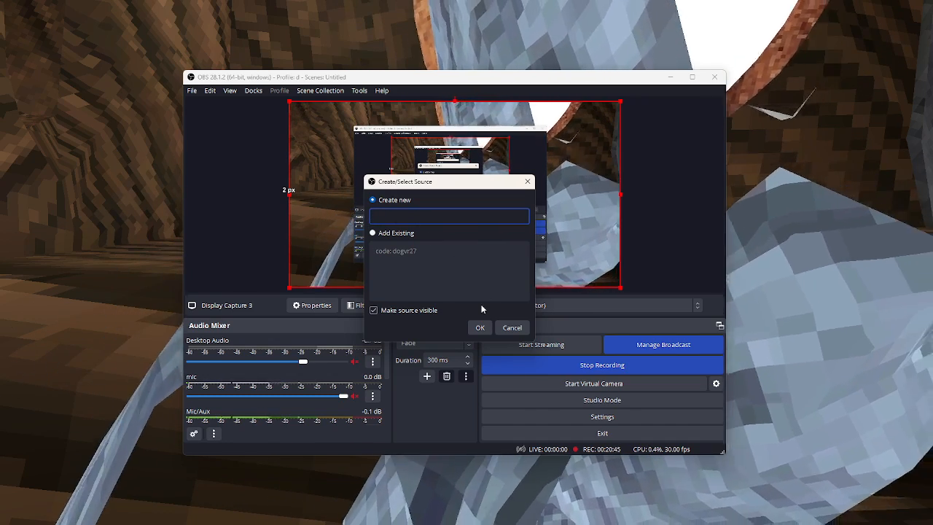
{"action": "left_click", "coordinate": [480, 326]}
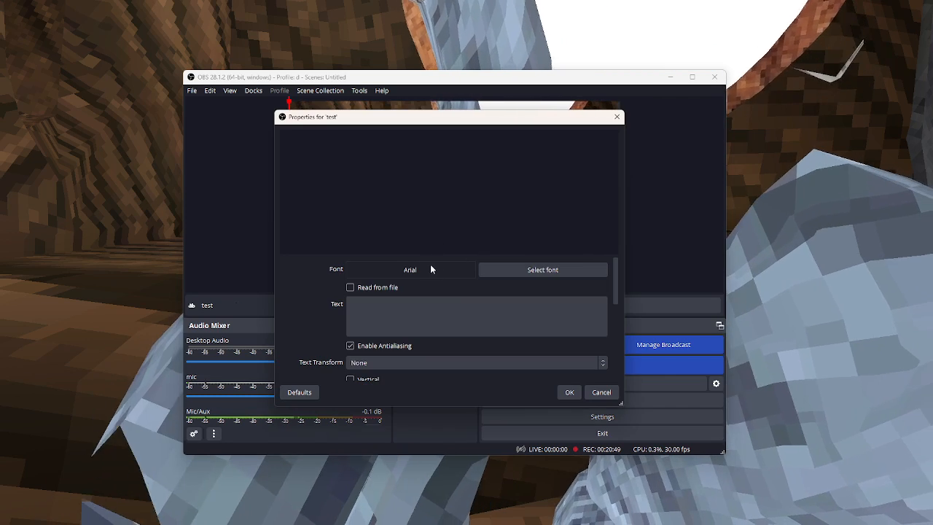
{"action": "left_click", "coordinate": [542, 270]}
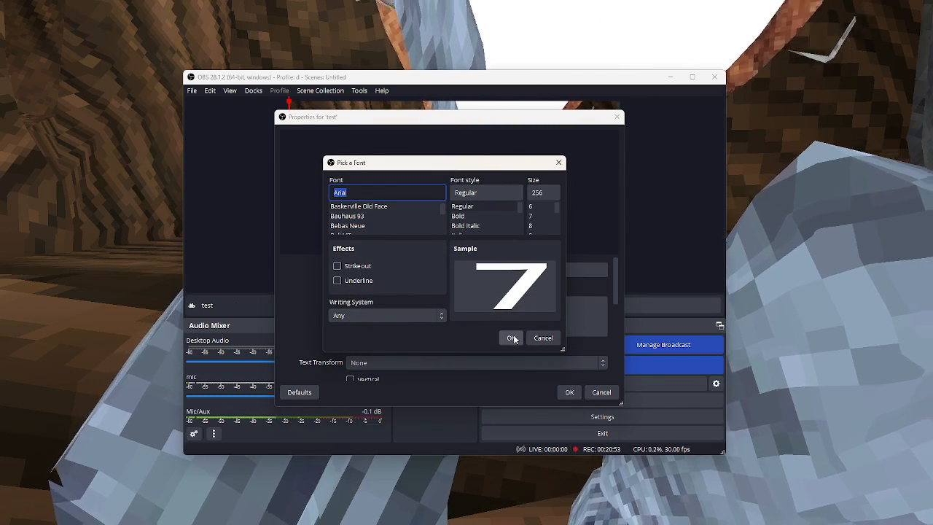
{"action": "left_click", "coordinate": [510, 338]}
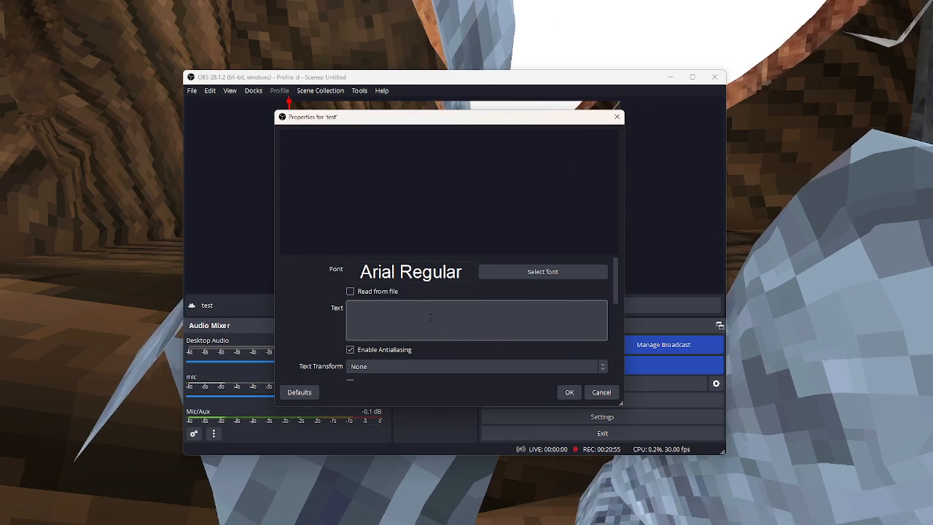
Enter code:dogvr56 as the overlay text.
{"action": "left_click", "coordinate": [475, 321]}
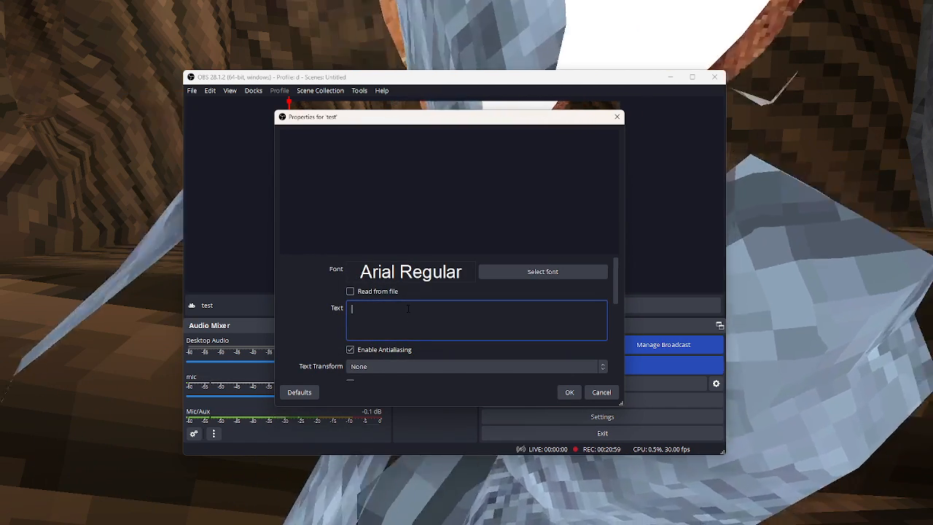
{"action": "type", "text": "co"}
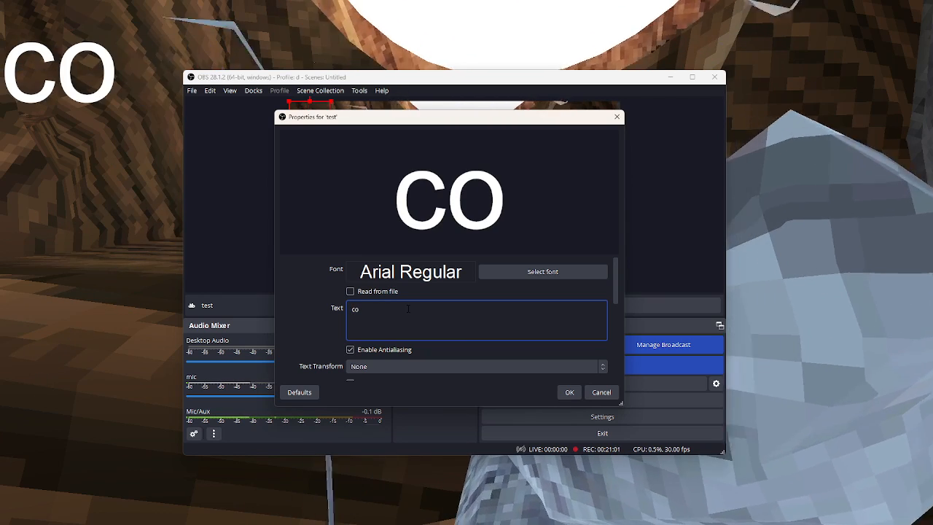
{"action": "type", "text": "code:"}
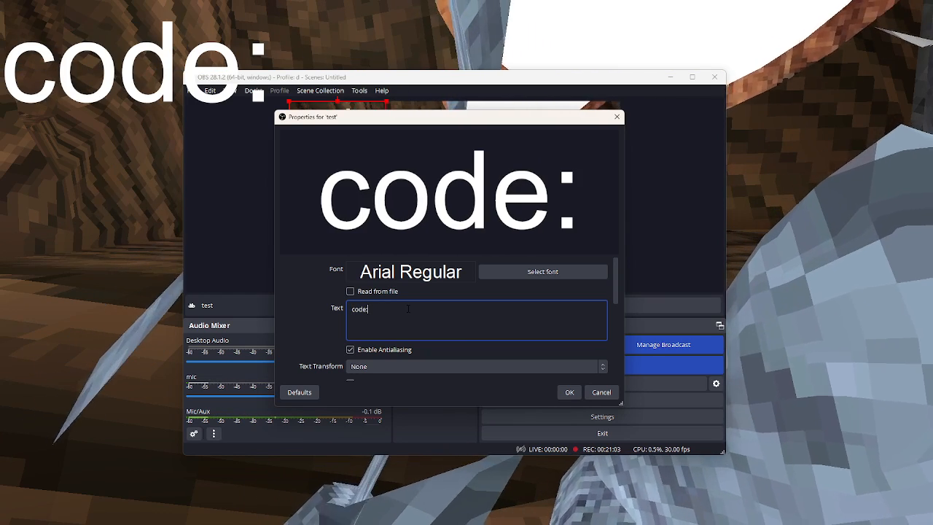
{"action": "type", "text": "dog"}
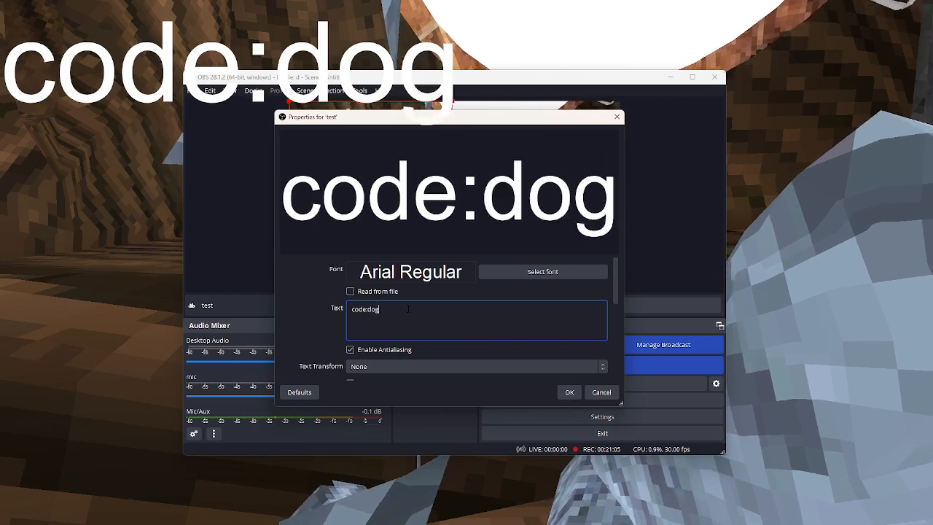
{"action": "type", "text": "vr56"}
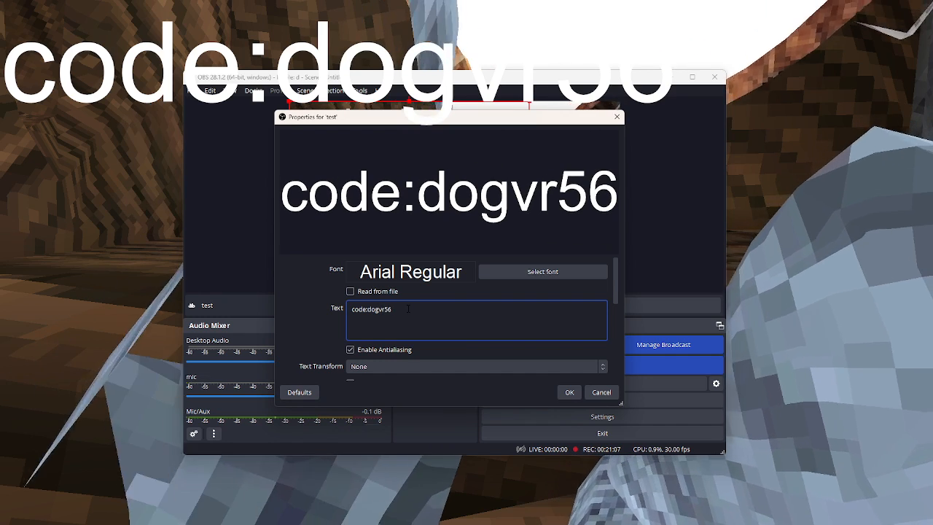
{"action": "scroll", "scroll_direction": "down", "scroll_amount": 3}
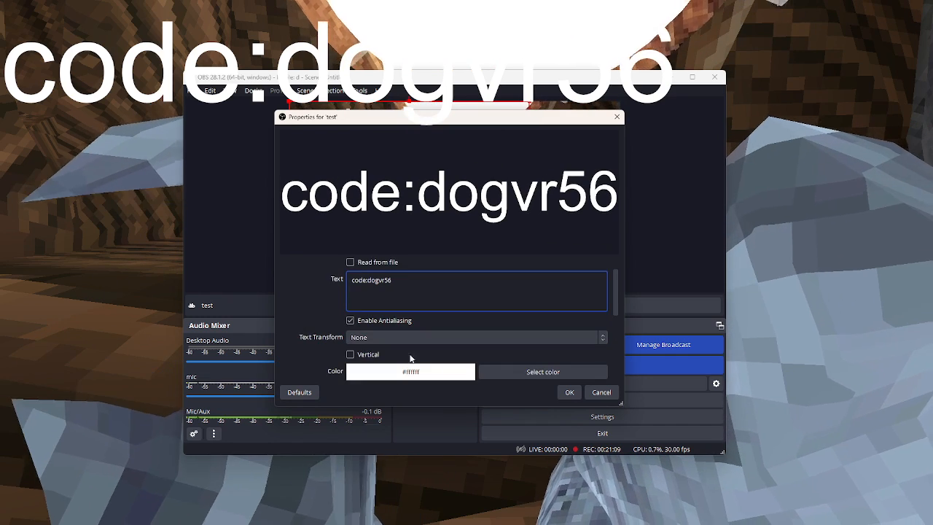
Set the text colour to white (#ffffff) and confirm the text properties.
{"action": "left_click", "coordinate": [542, 372]}
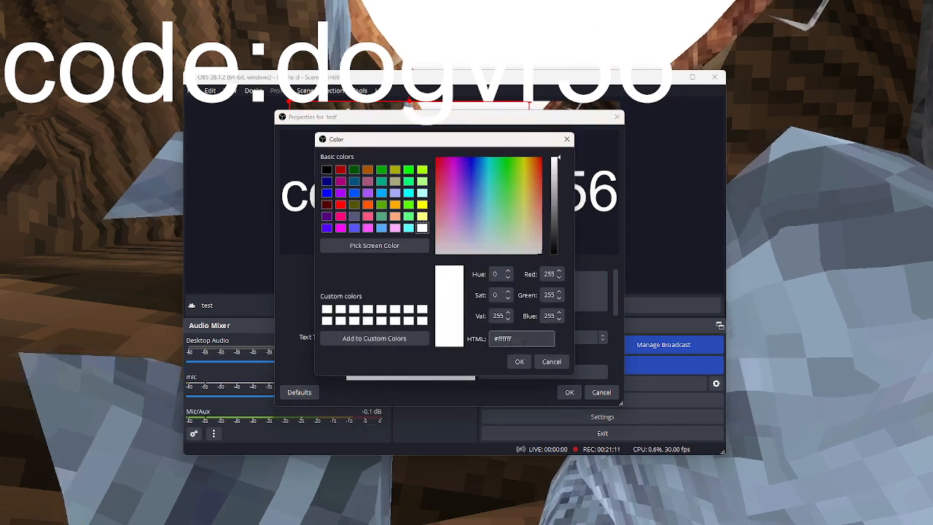
{"action": "left_click", "coordinate": [519, 362]}
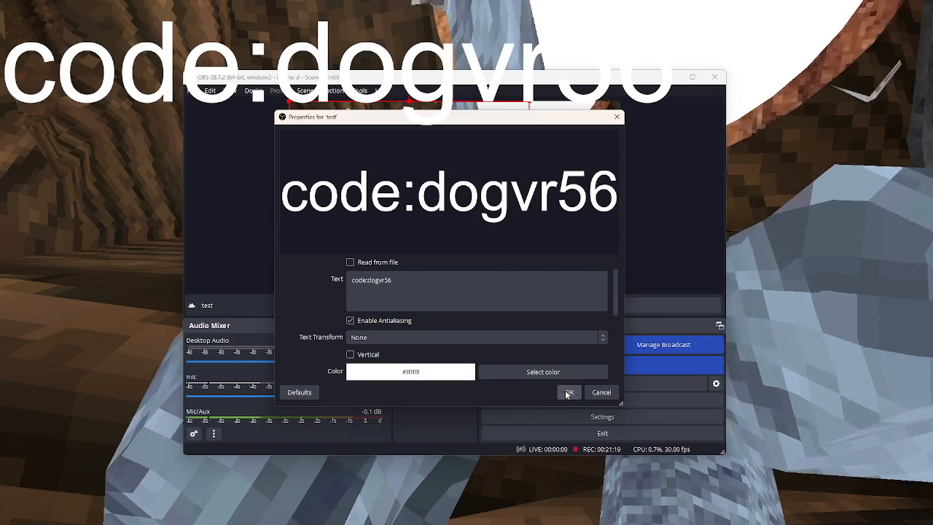
{"action": "left_click", "coordinate": [569, 392]}
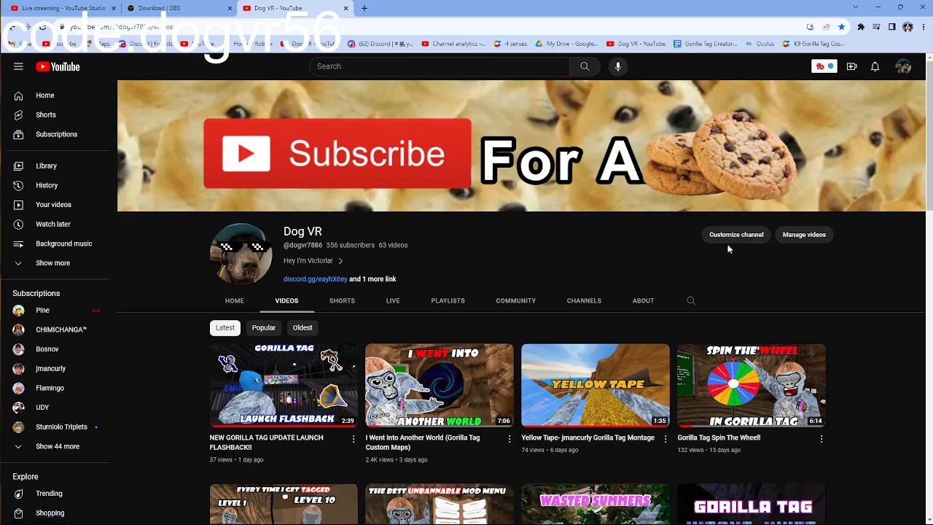
Navigate from the channel page to YouTube Studio analytics showing 356 live subscribers.
{"action": "left_click", "coordinate": [736, 233]}
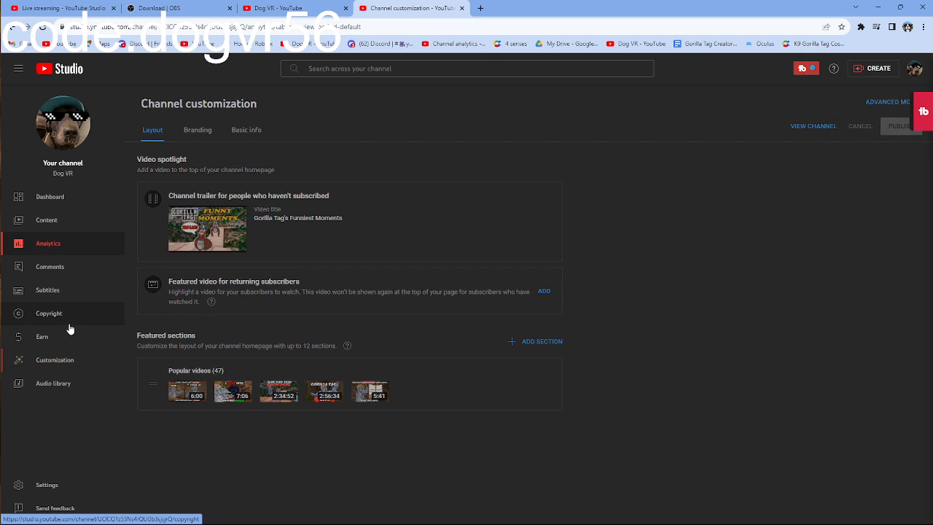
{"action": "left_click", "coordinate": [49, 242]}
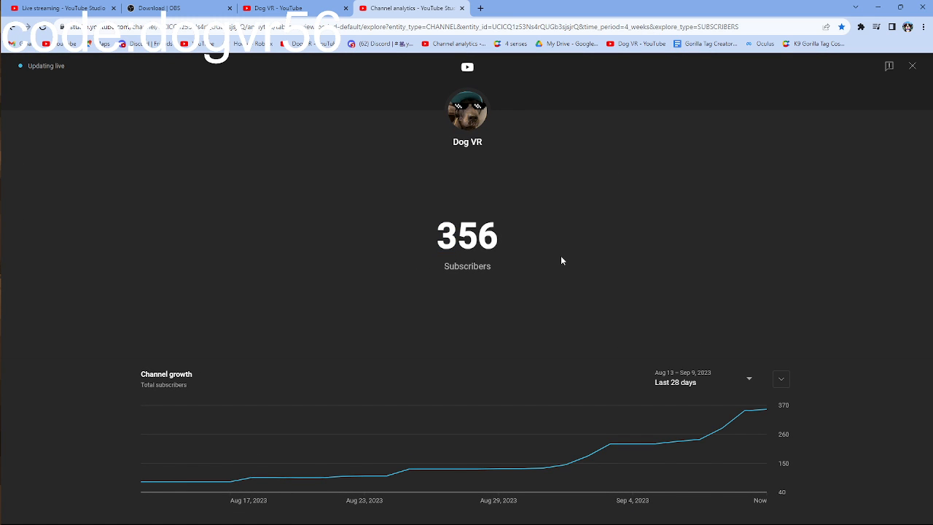
{"action": "mouse_move", "coordinate": [379, 187]}
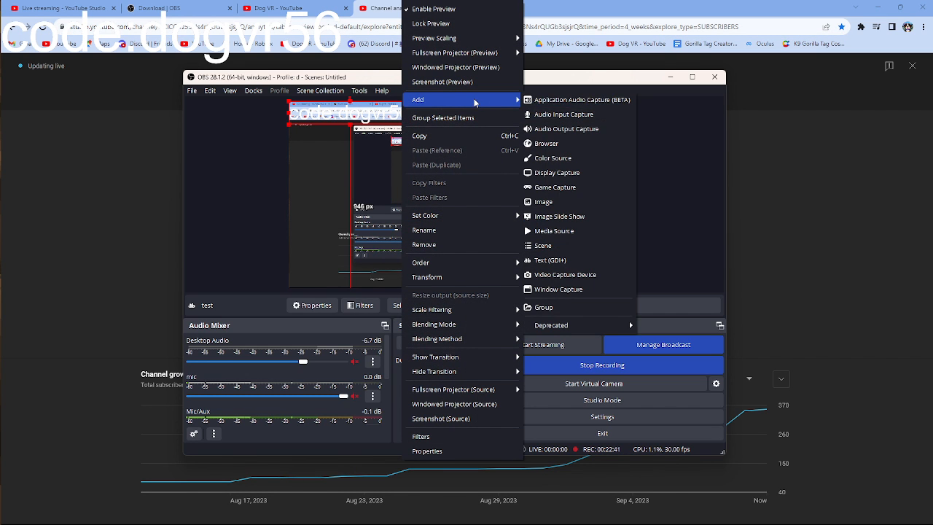
{"action": "mouse_move", "coordinate": [557, 172]}
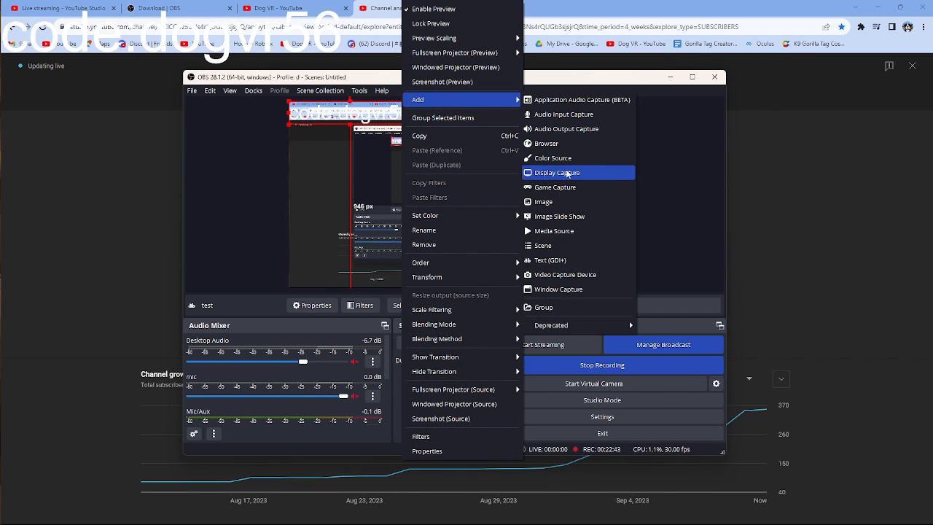
{"action": "mouse_move", "coordinate": [569, 207]}
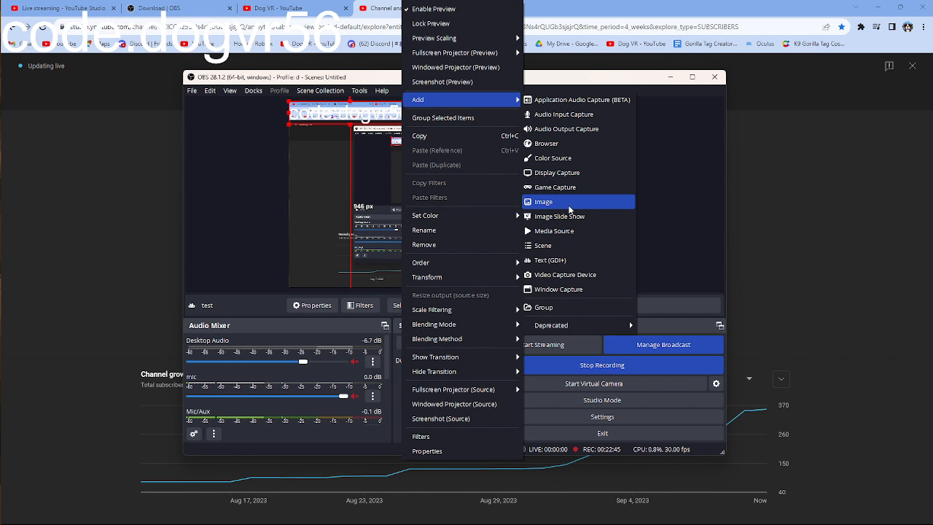
{"action": "mouse_move", "coordinate": [560, 143]}
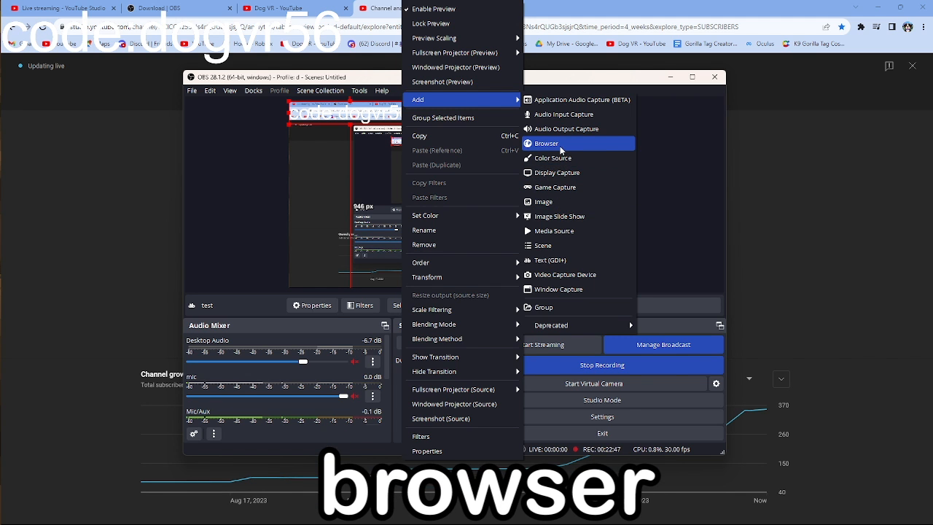
Add a browser source, select its URL field, and confirm the properties.
{"action": "left_click", "coordinate": [548, 143]}
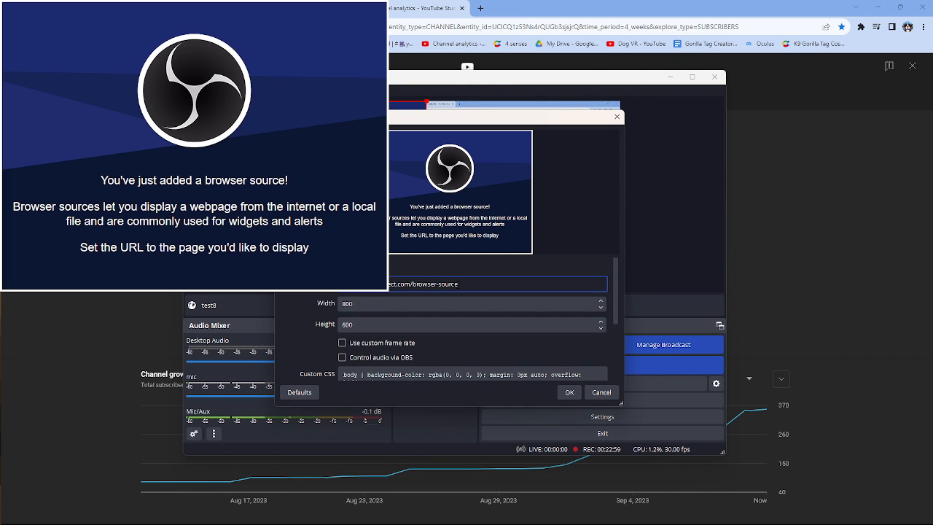
{"action": "triple_click", "coordinate": [473, 283]}
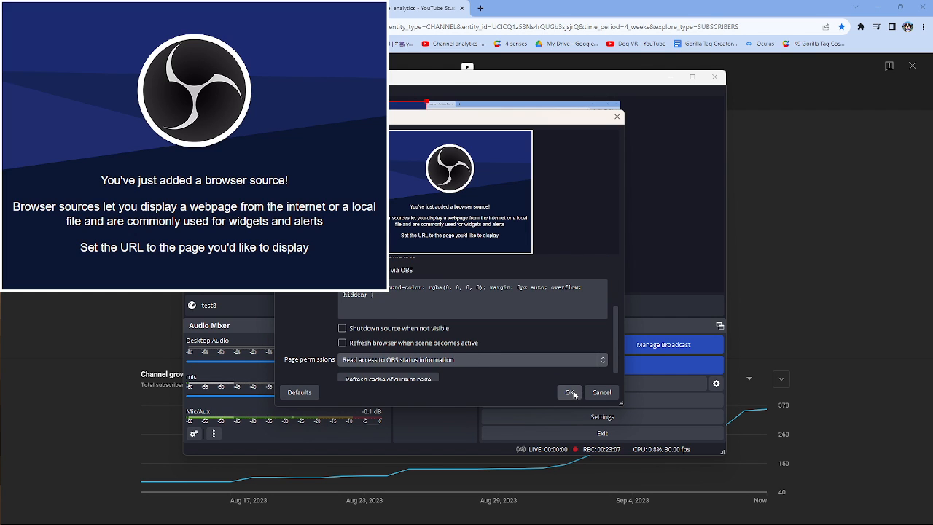
{"action": "left_click", "coordinate": [568, 391]}
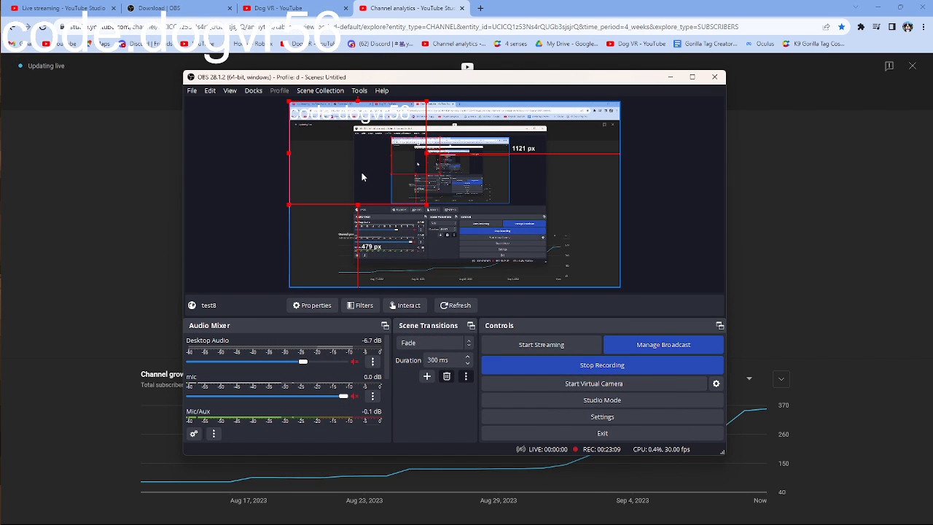